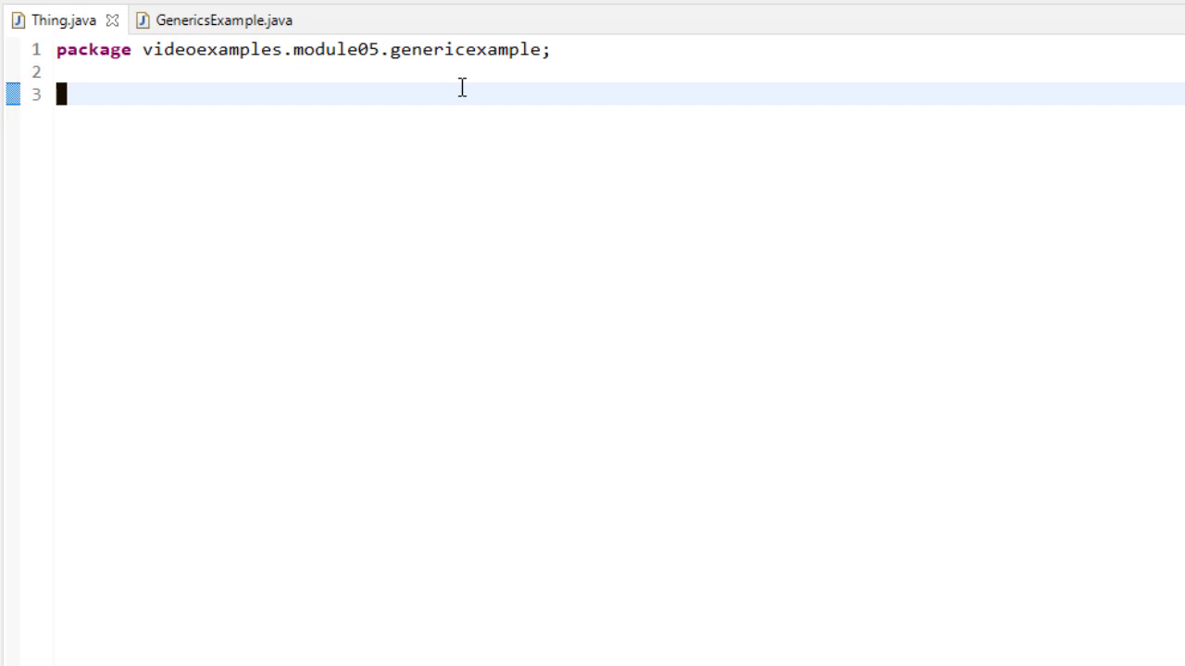
Declare the generic class header 'public class Thing<T>' in Thing.java
text(pub)
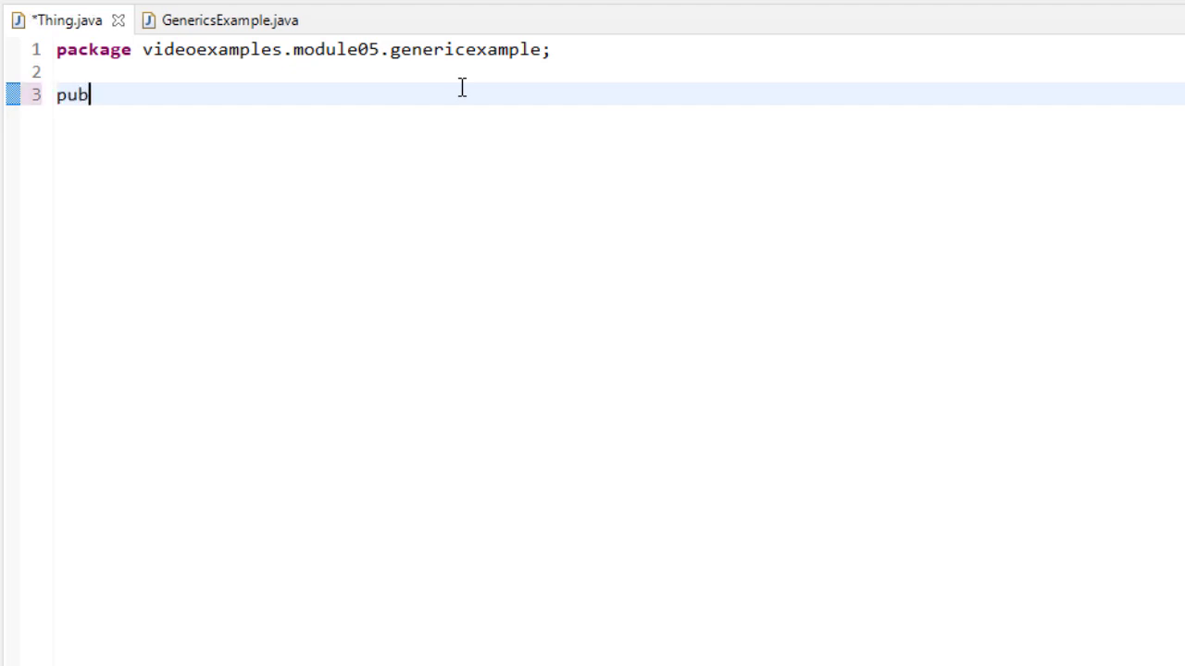
text(lic class Thin)
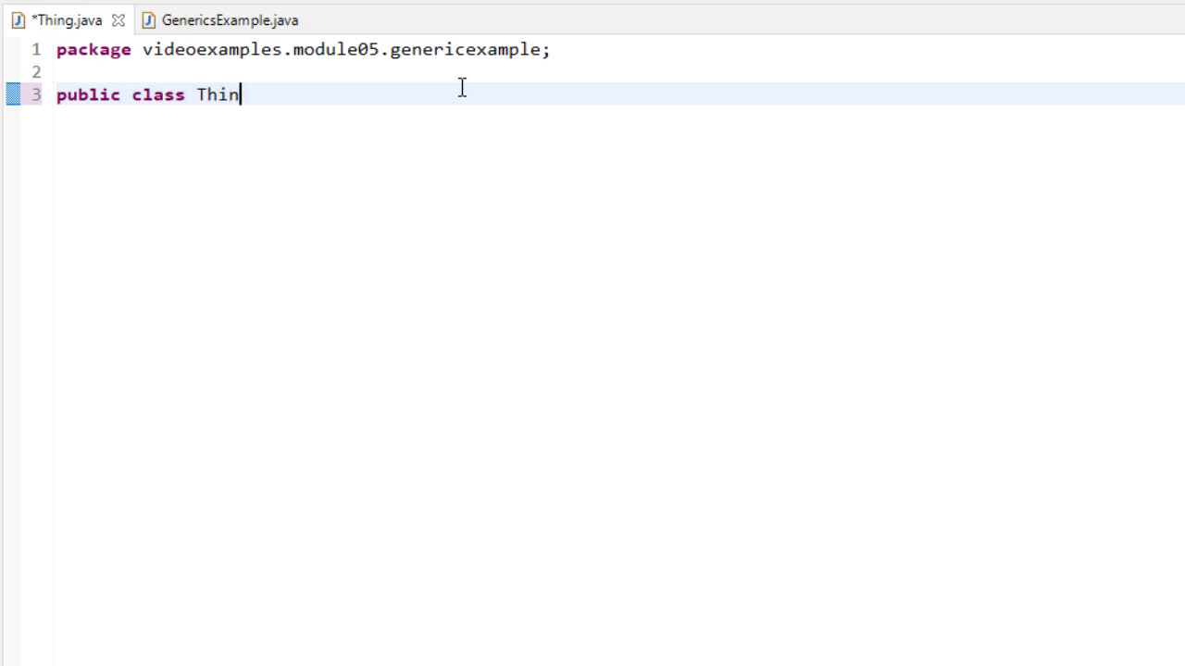
text(g)
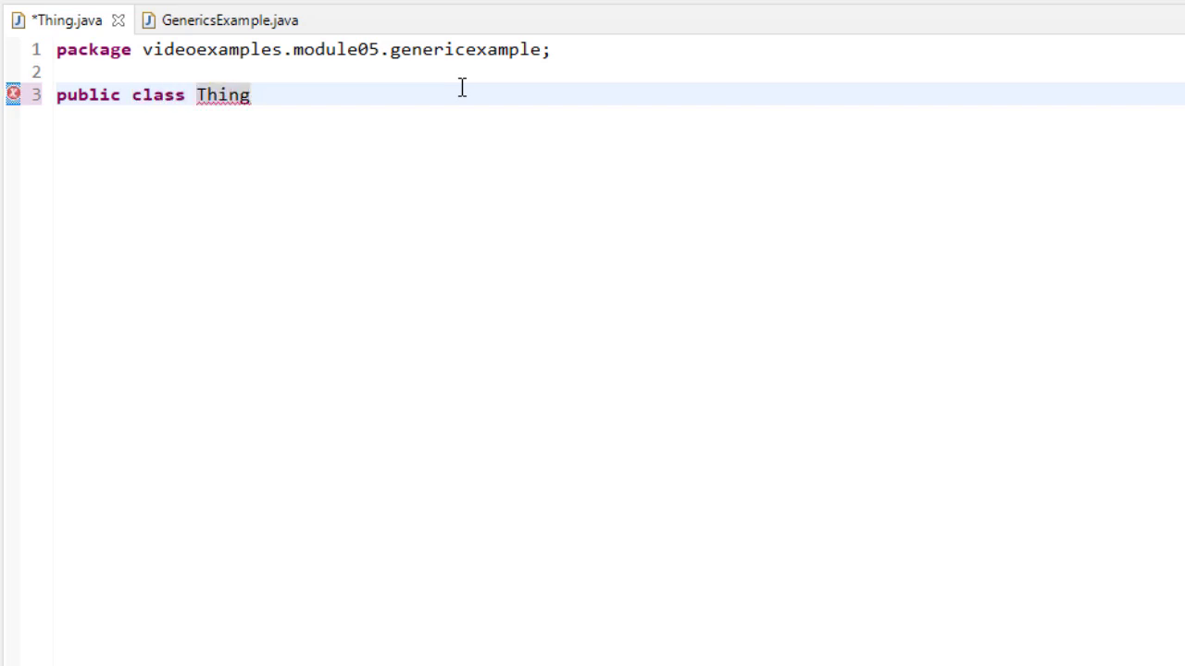
text(<T> {)
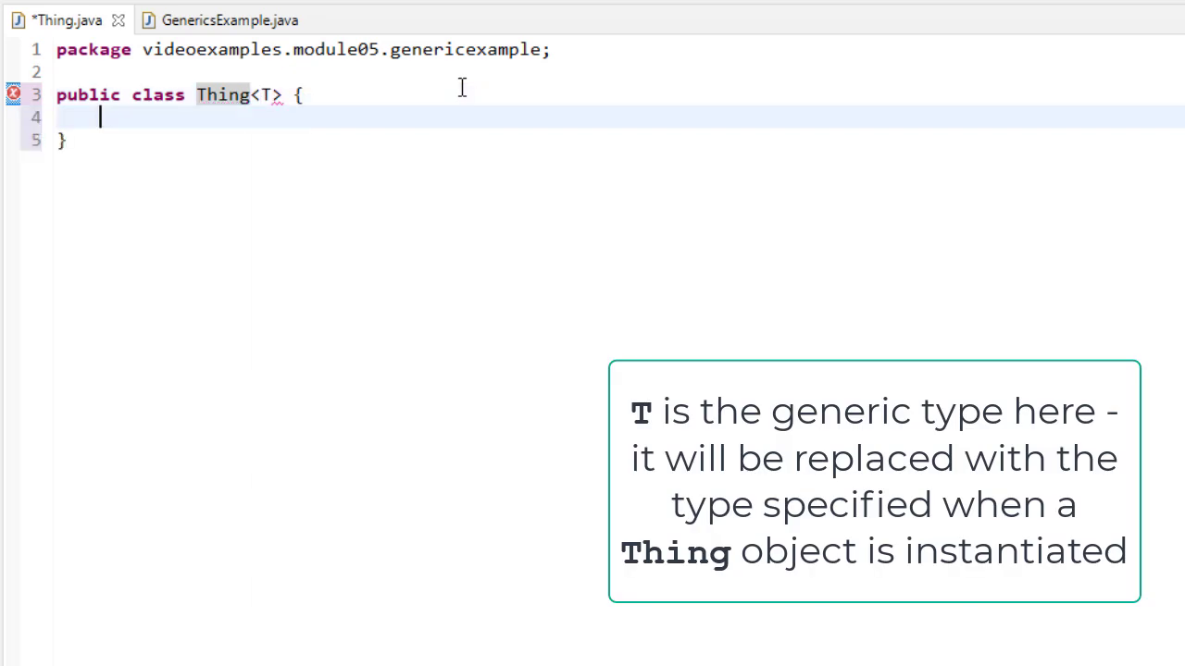
Add the fields 'private T thing;' and 'private int count;'
text(private T)
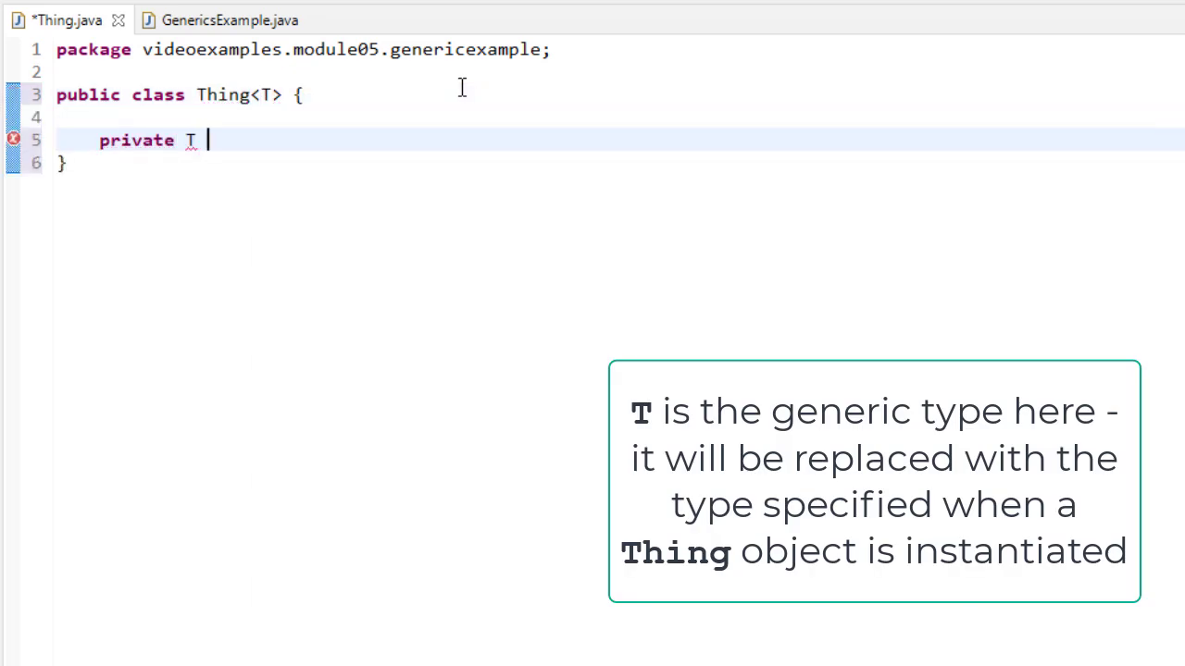
text(th)
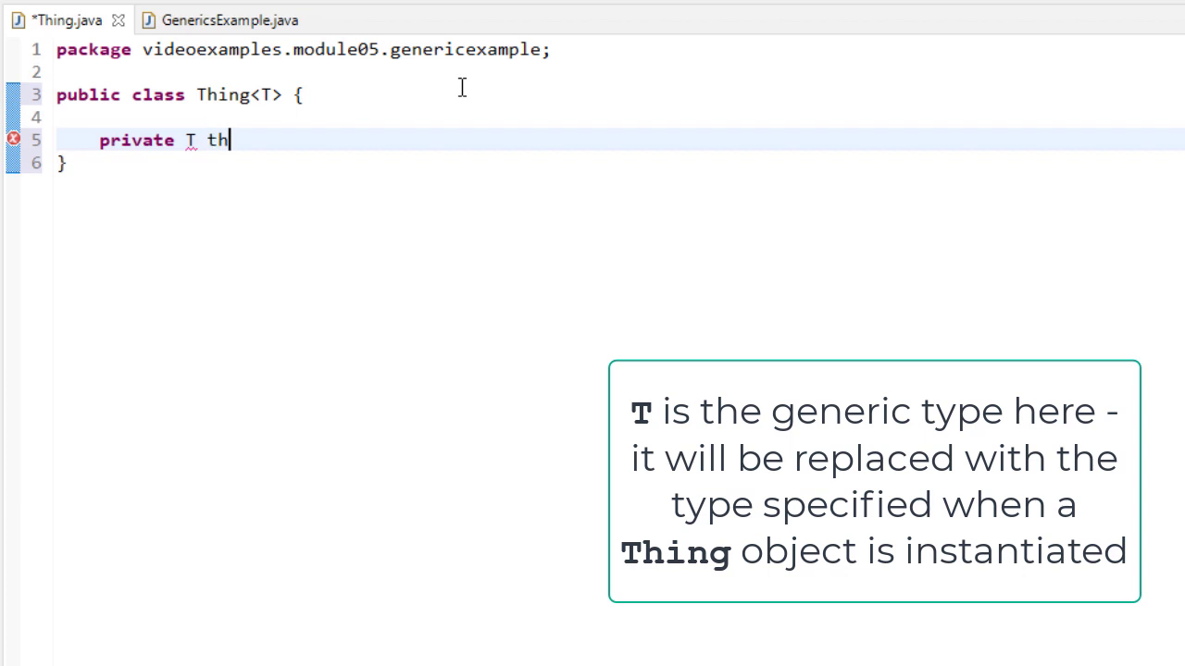
text(ing;)
text(private int)
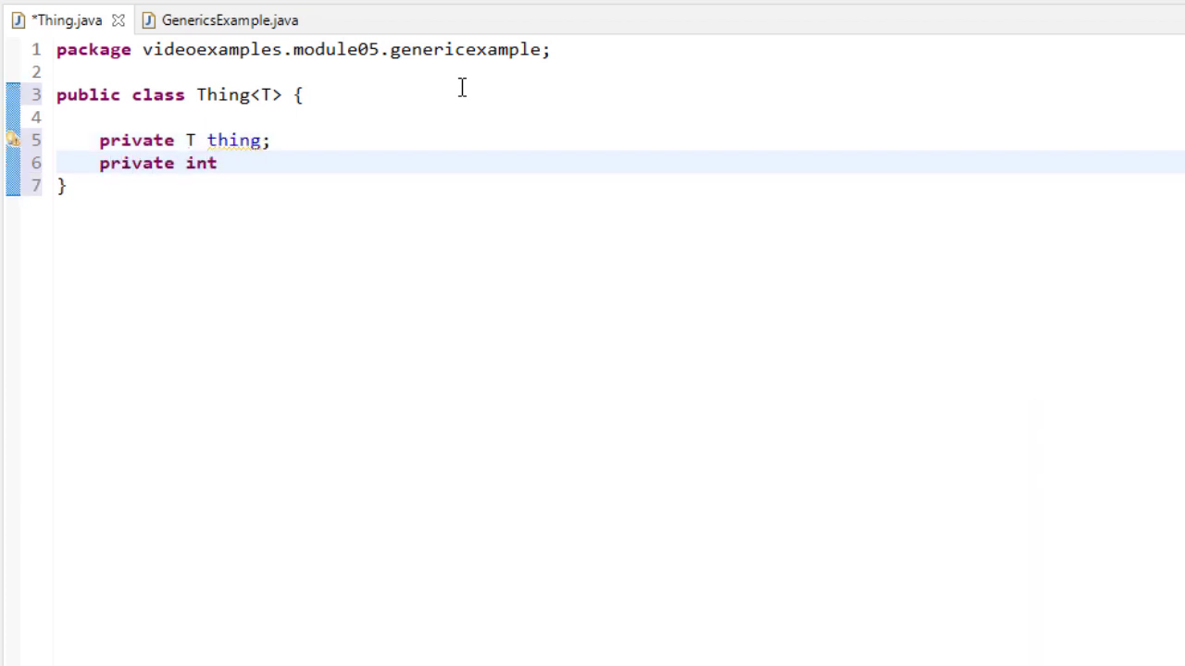
text(count;)
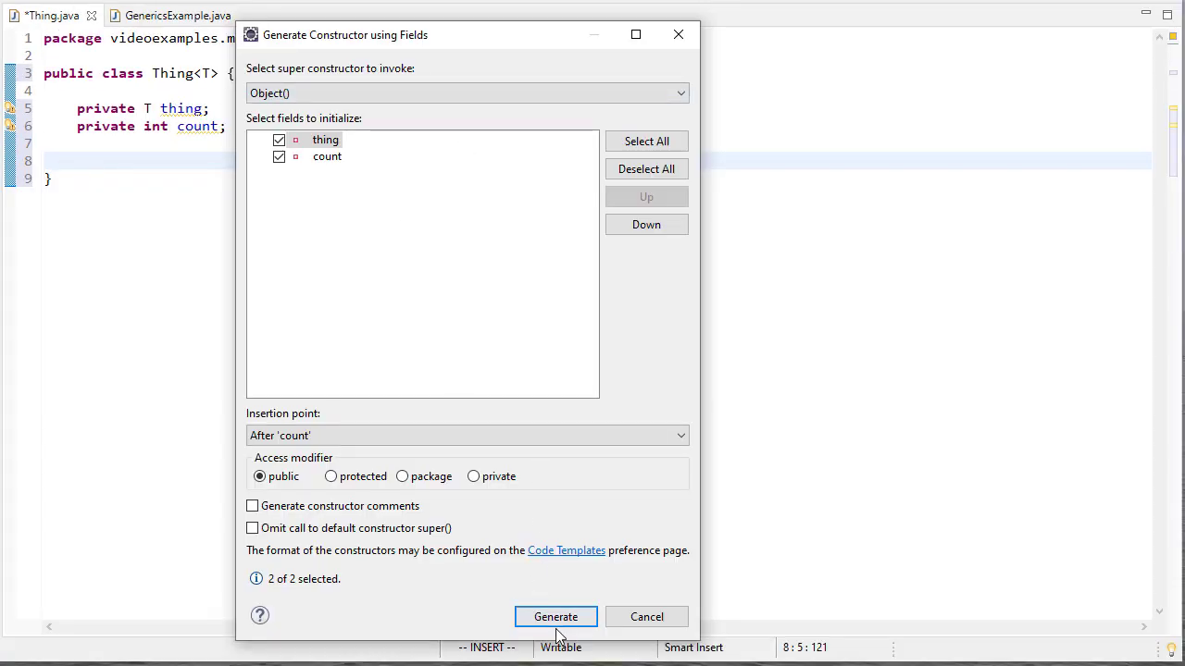
Generate a Thing(thing, count) constructor and a toString() returning both fields
click(556, 616)
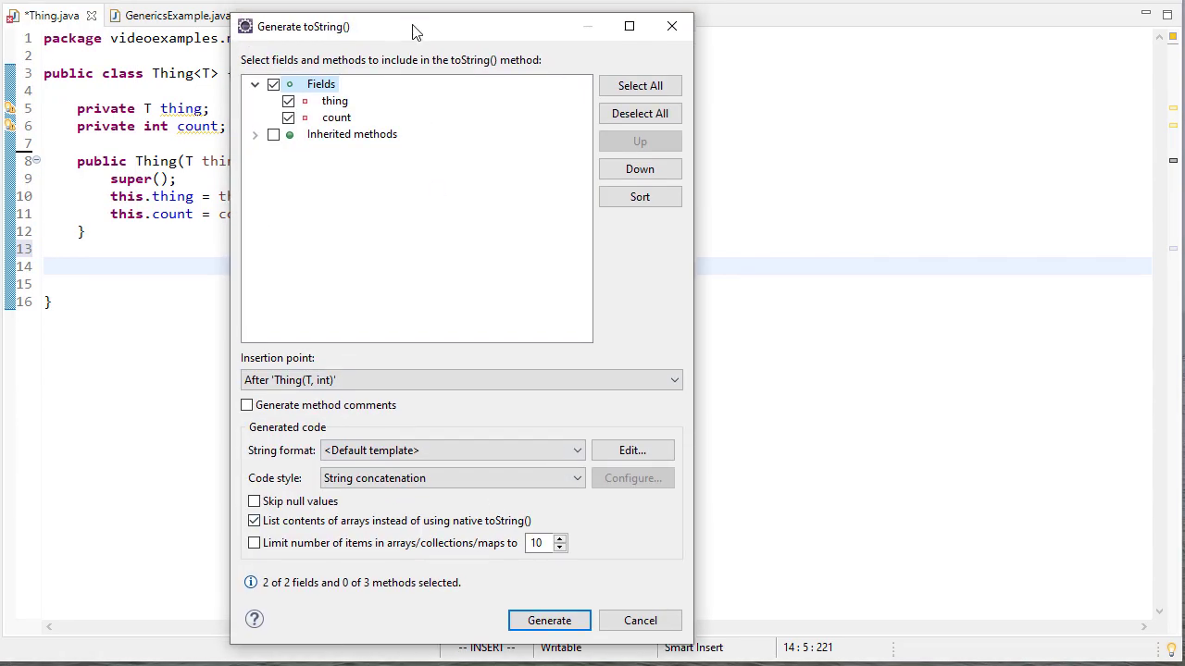
click(548, 620)
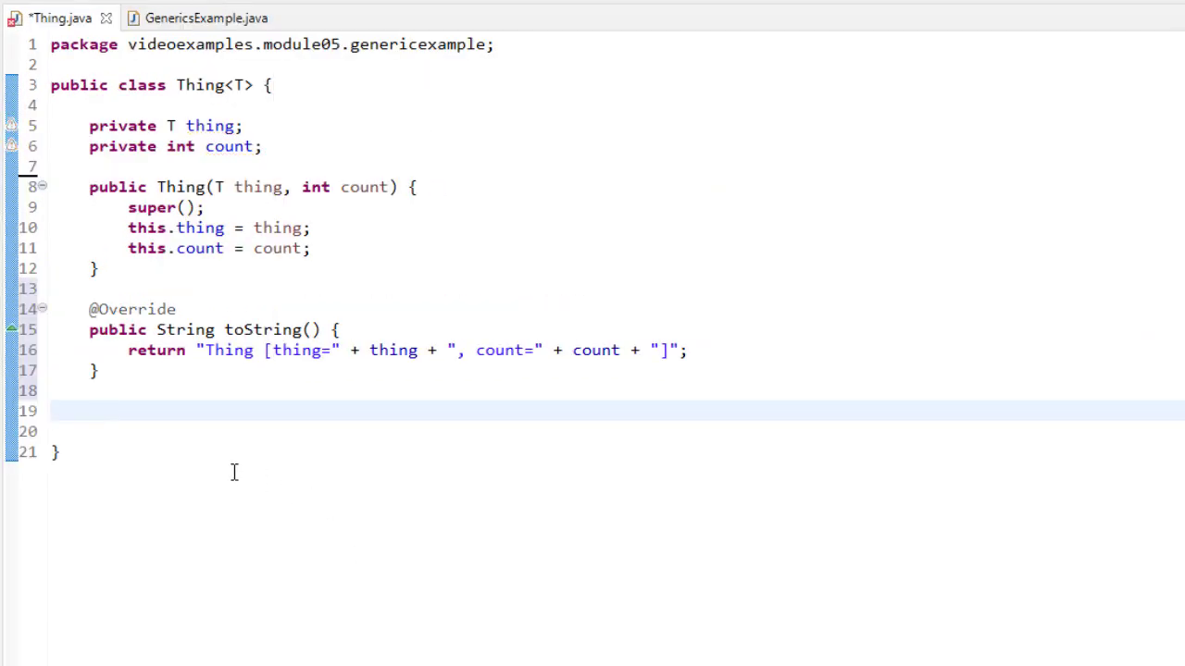
mouse_move(468, 438)
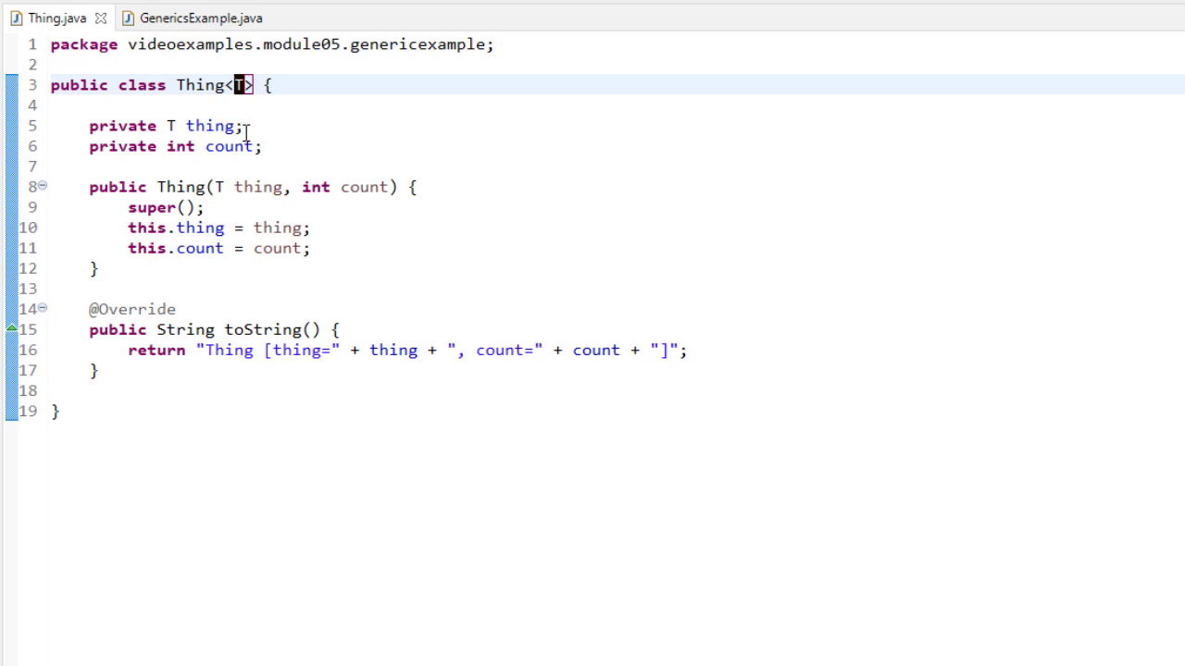
Highlight the type parameter T, then switch to the GenericsExample.java editor
double_click(208, 125)
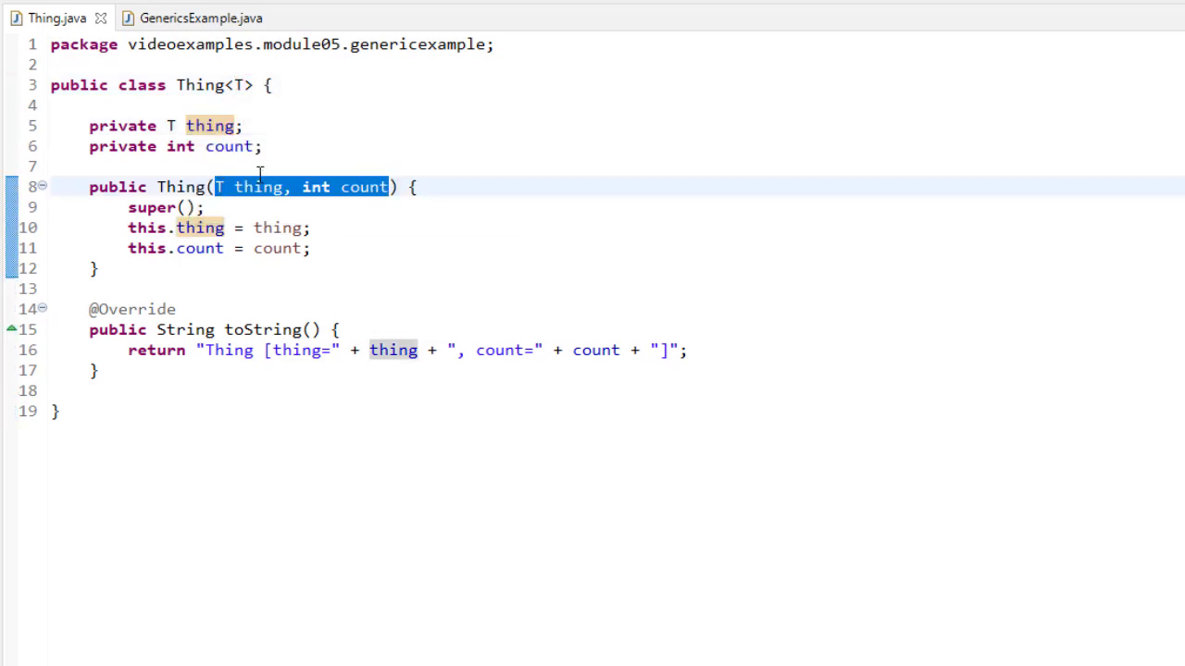
click(201, 17)
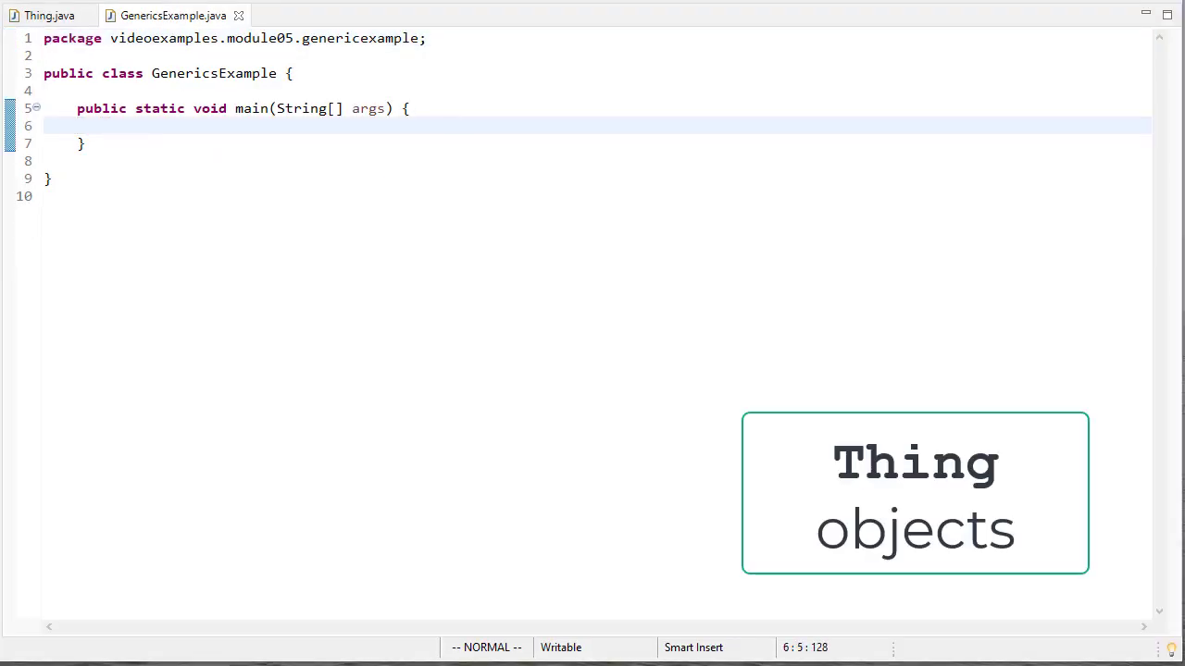
Instantiate Thing<Integer> thing1 (1, 5) and Thing<String> thing2 ("Hello", 10) in main
click(48, 16)
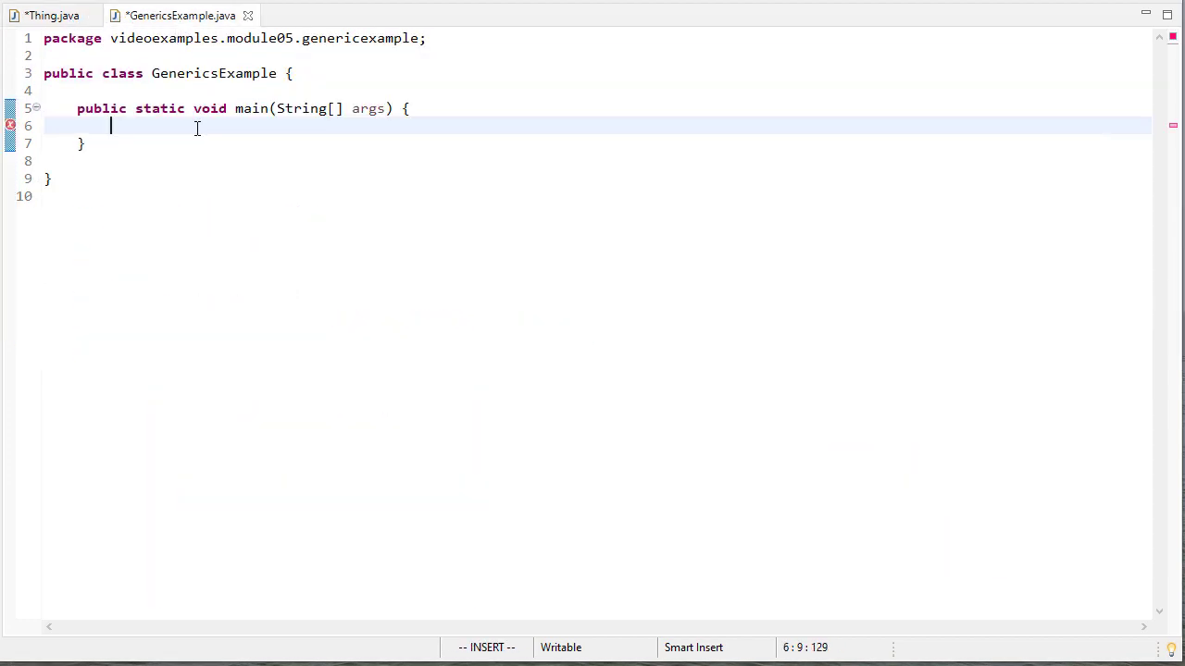
text(// Instantiate things Thing objects with type (will replace T in)
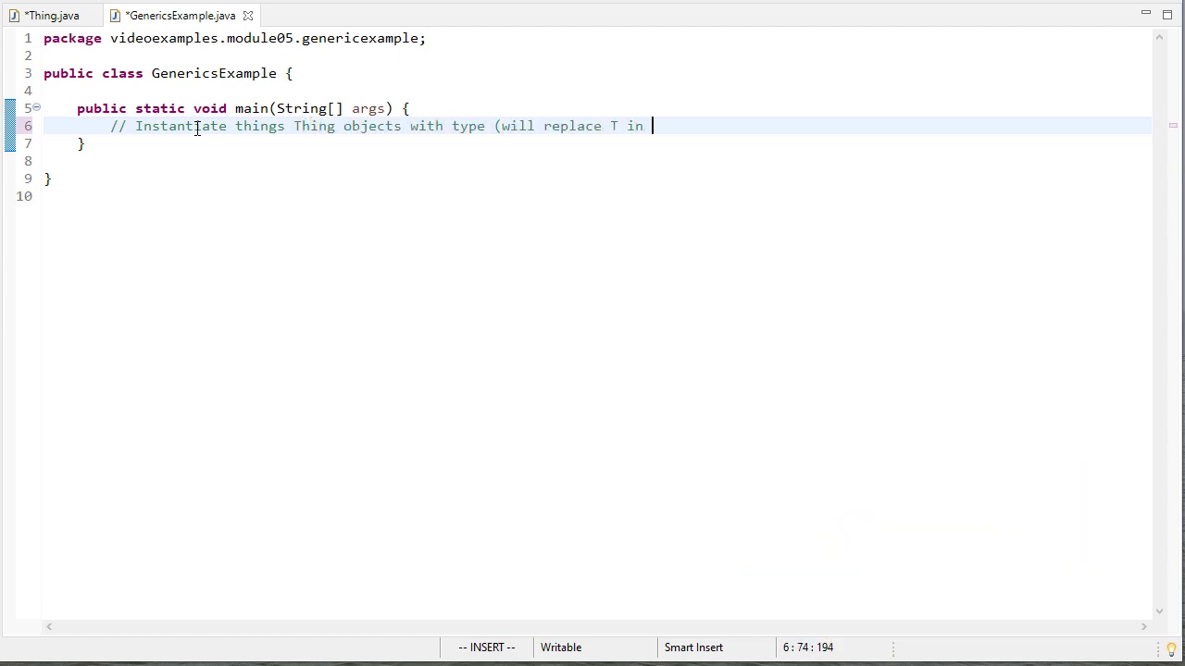
text(the class))
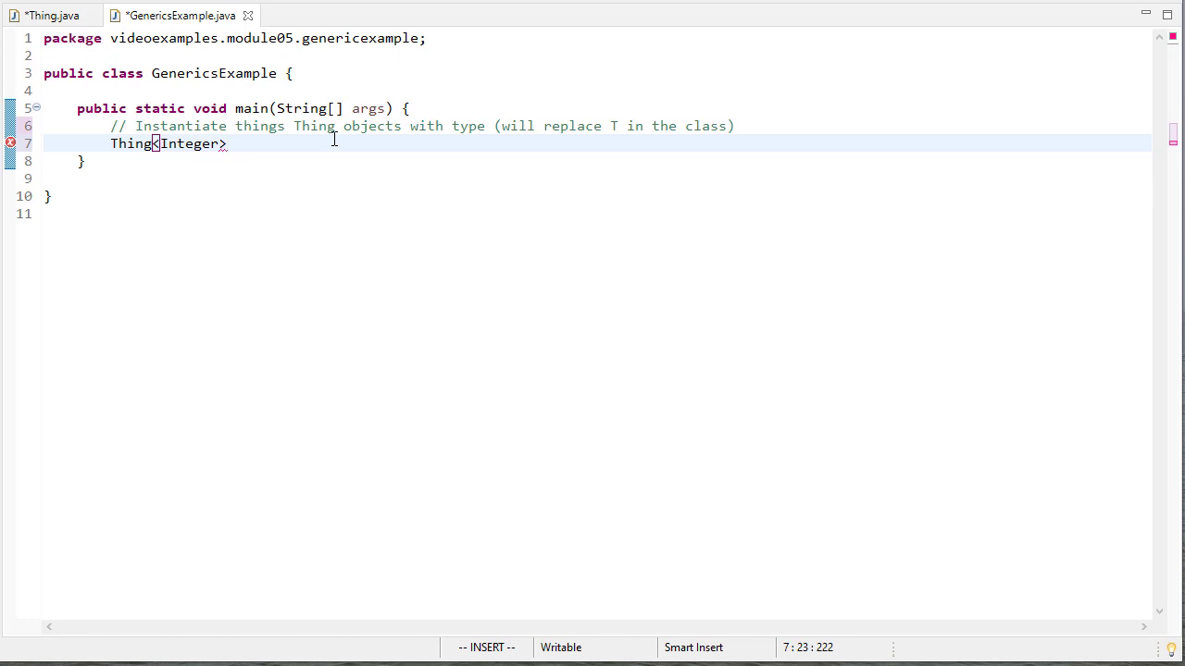
text(thing1)
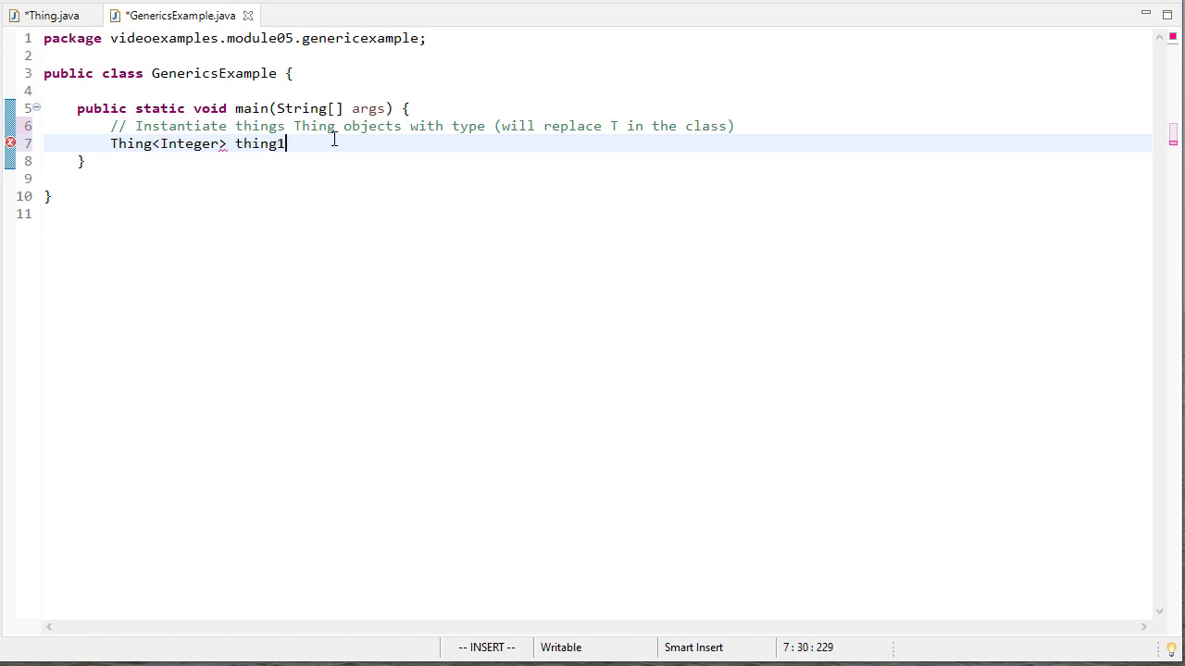
text(= new Thi)
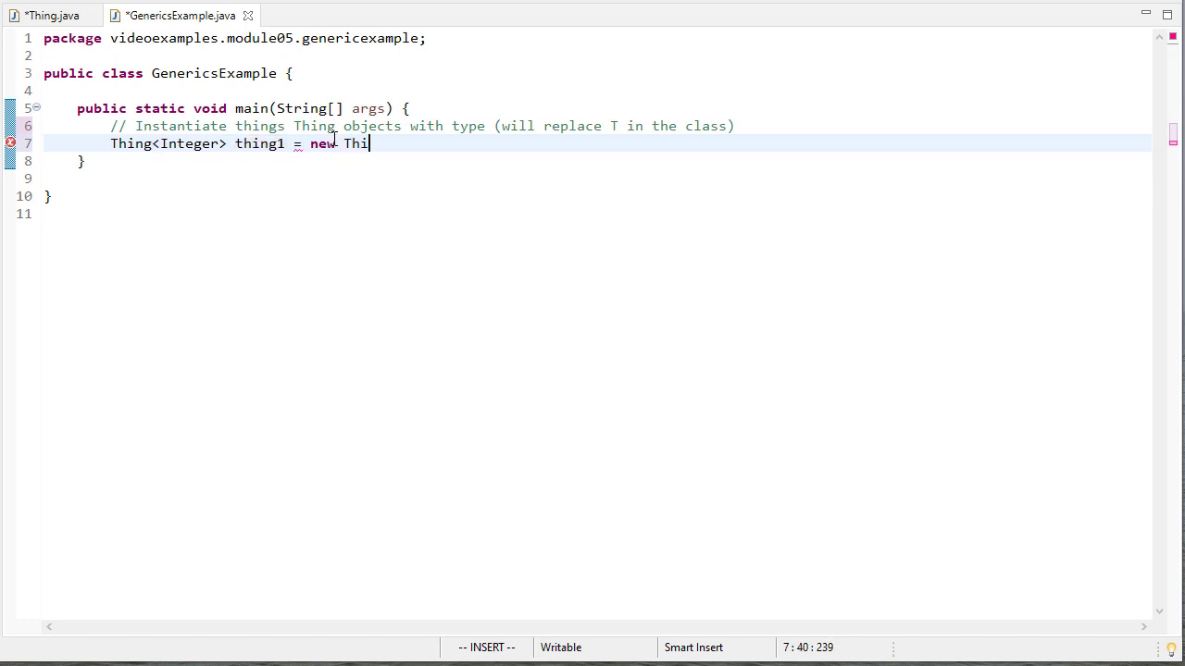
text(ng<I>)
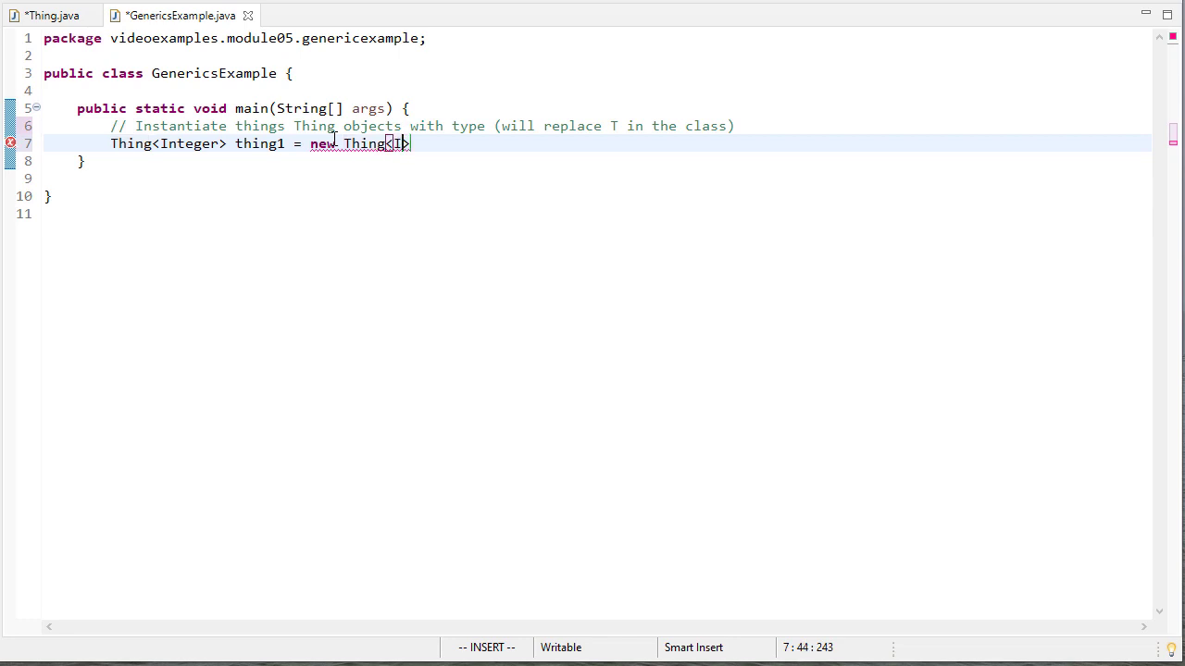
text(Integer>(1, 5))
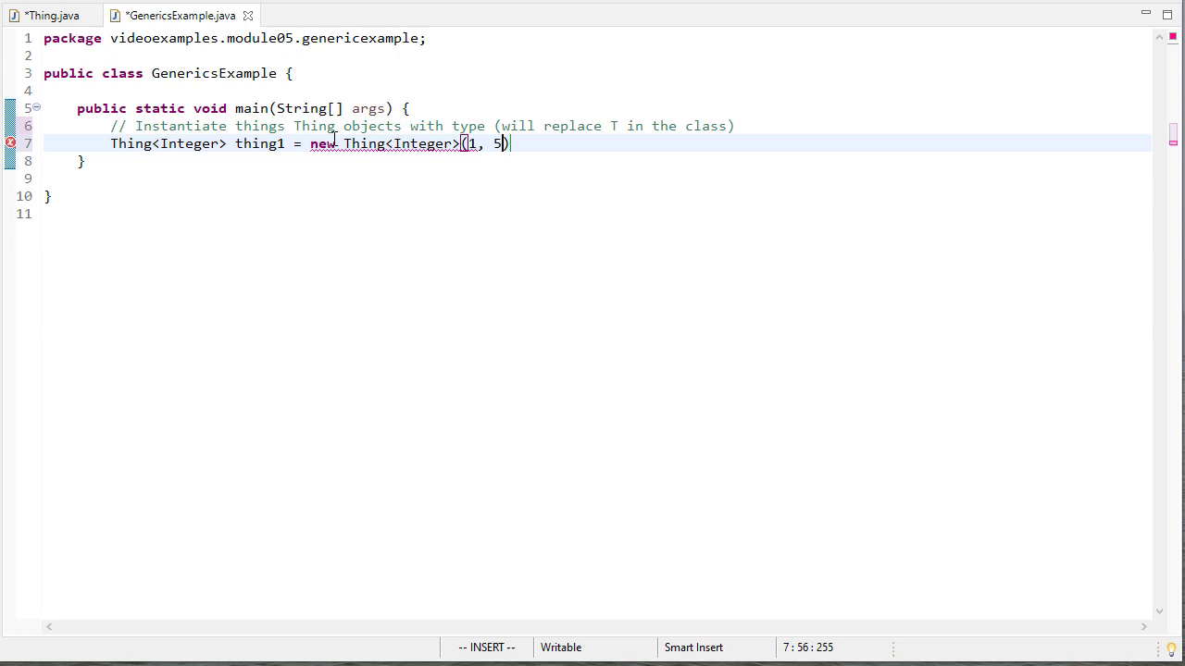
text(;)
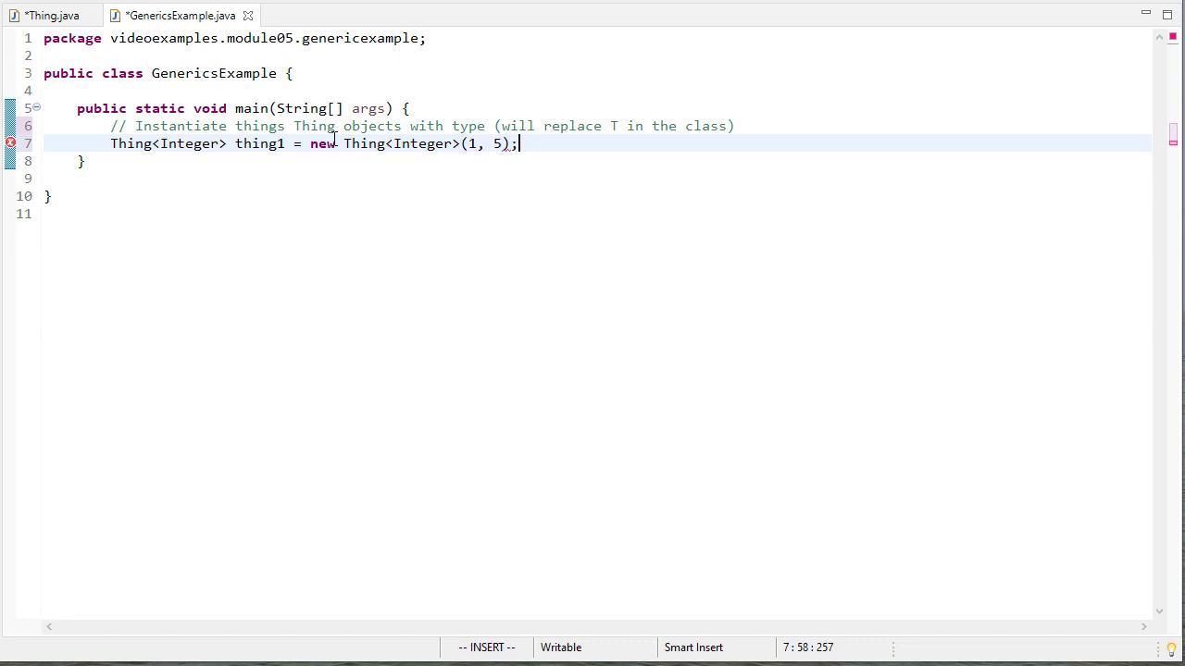
text(Thing<S>)
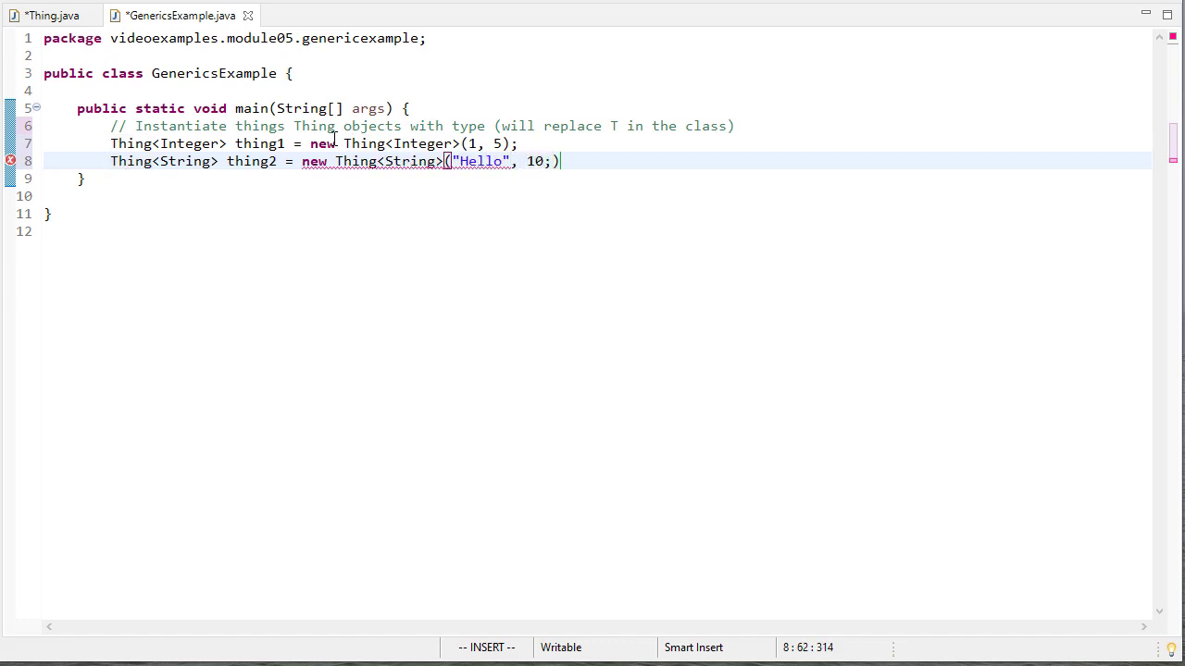
text(System.out.println("Thing2: " + thing2);)
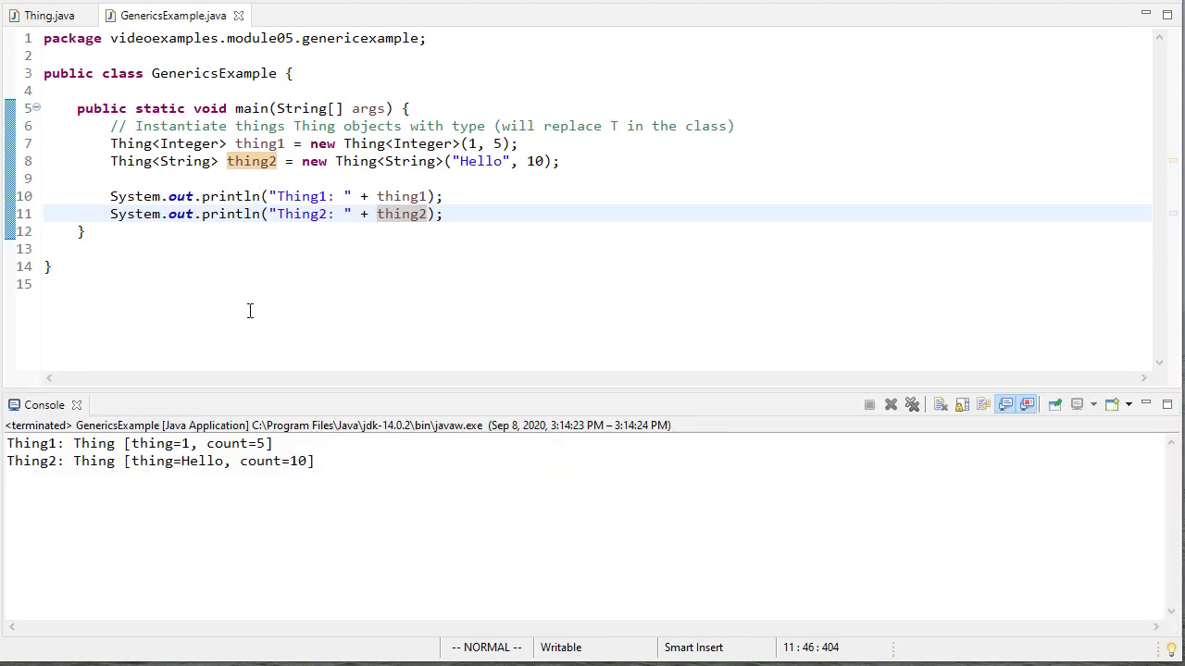
Print thing1 and thing2, run GenericsExample, and add an empty System.out.println()
text(System.out.println();)
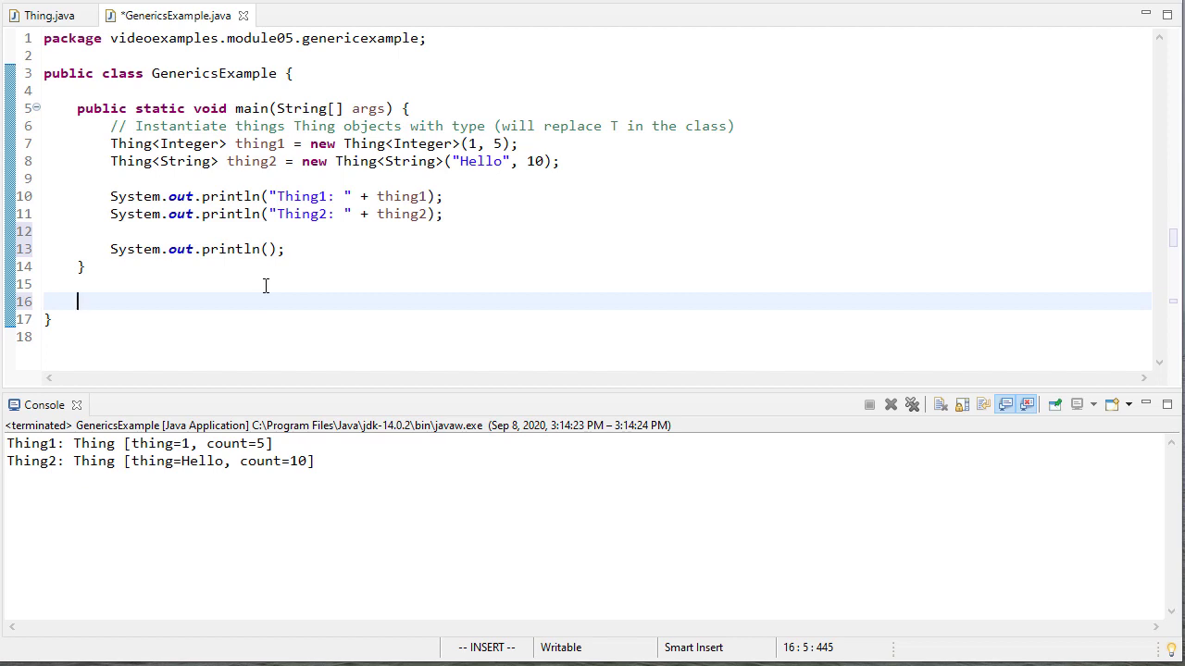
Write 'public static <T> void areSame(T a, T b)' printing whether a.equals(b) or NOT
text(// Generic method)
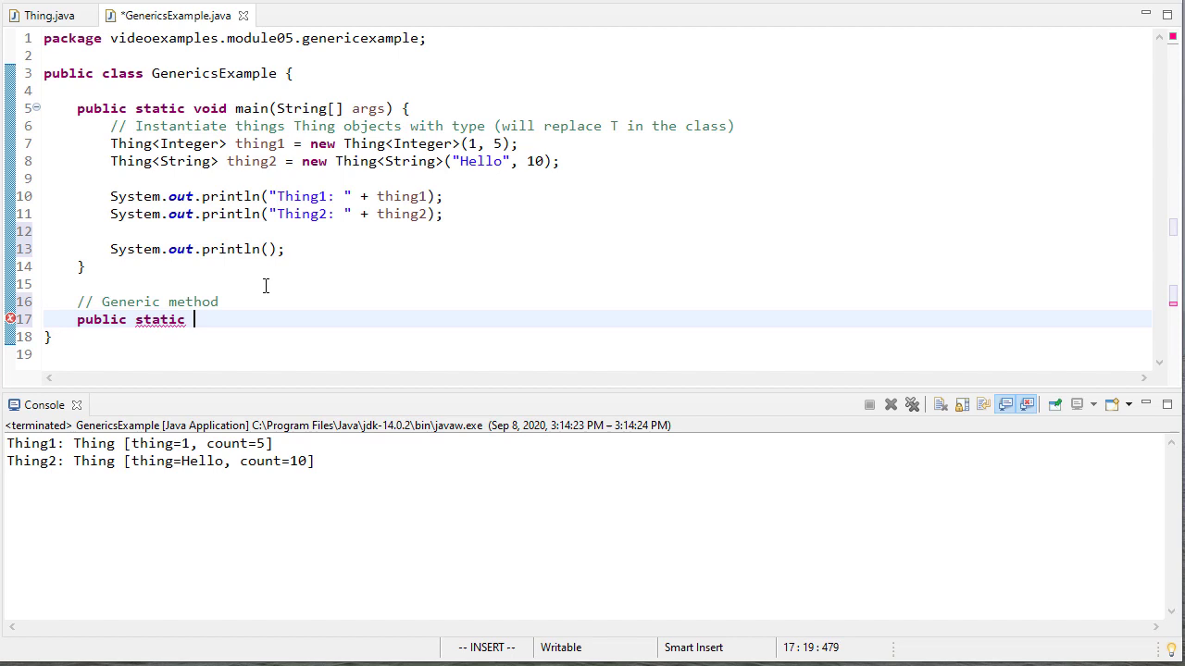
text(<T>)
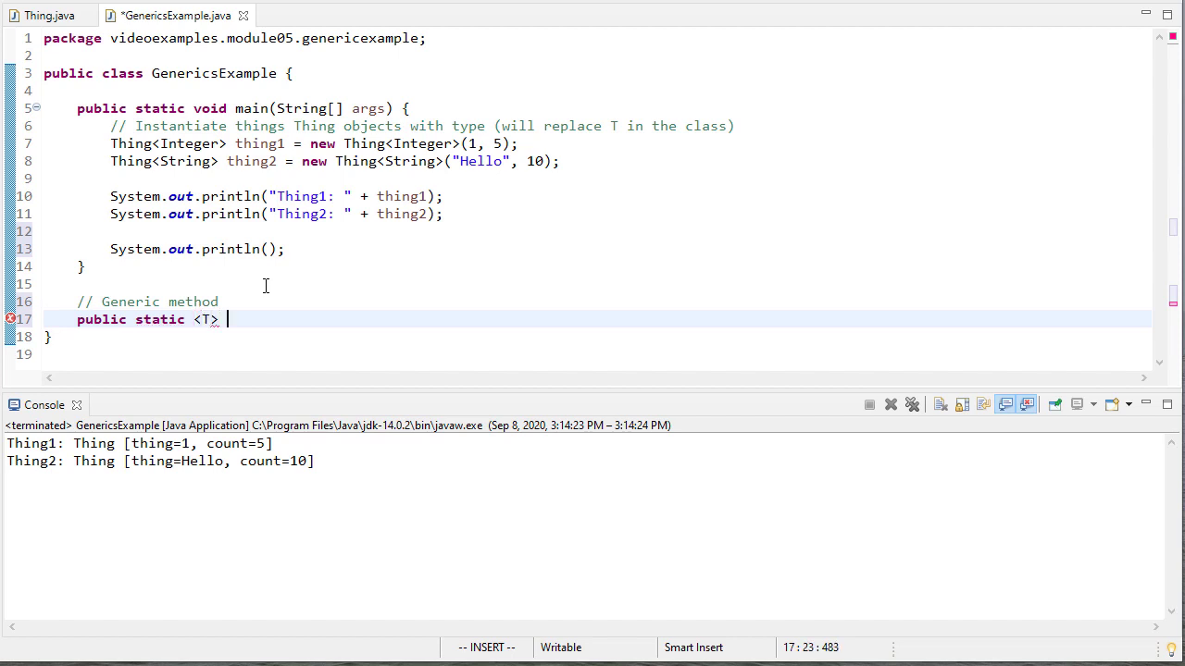
text(void areSame(T ))
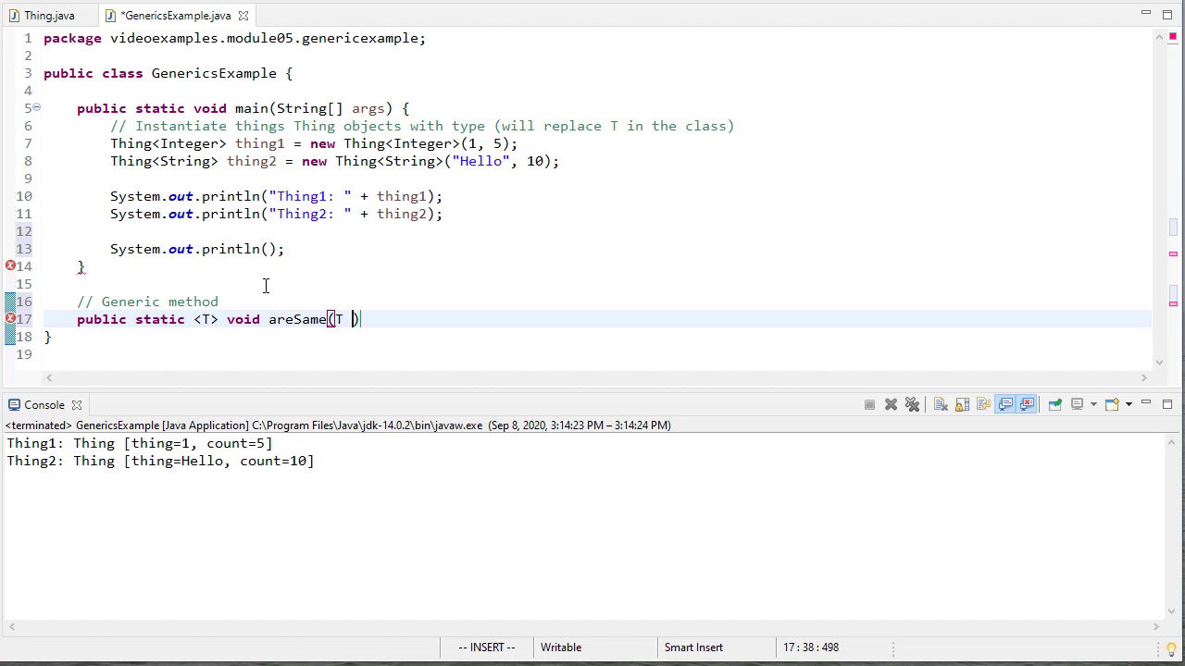
text(a, T b)
text(if)
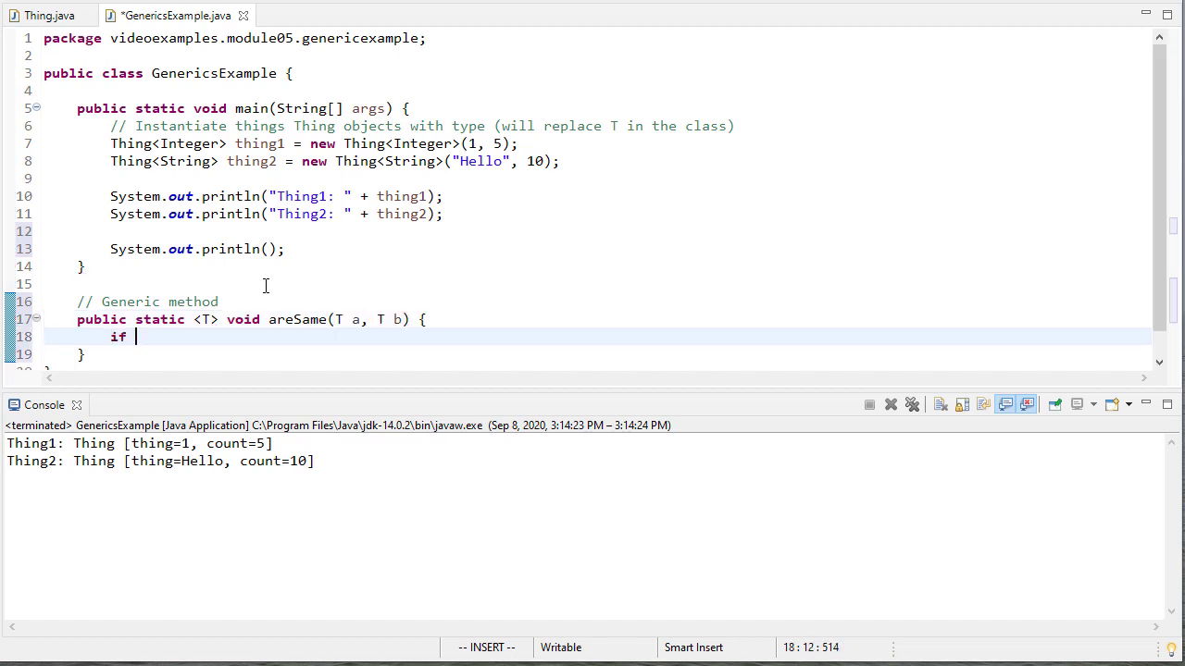
text((a.equals(b)))
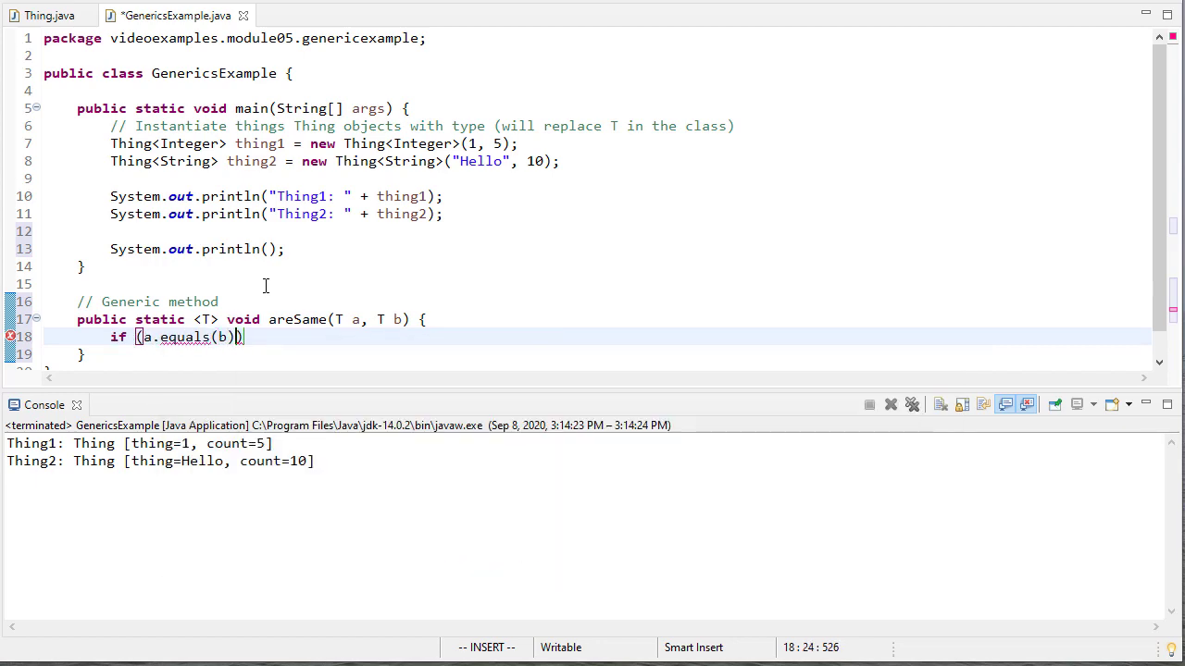
text(System.out.println(a + " and " + b ))
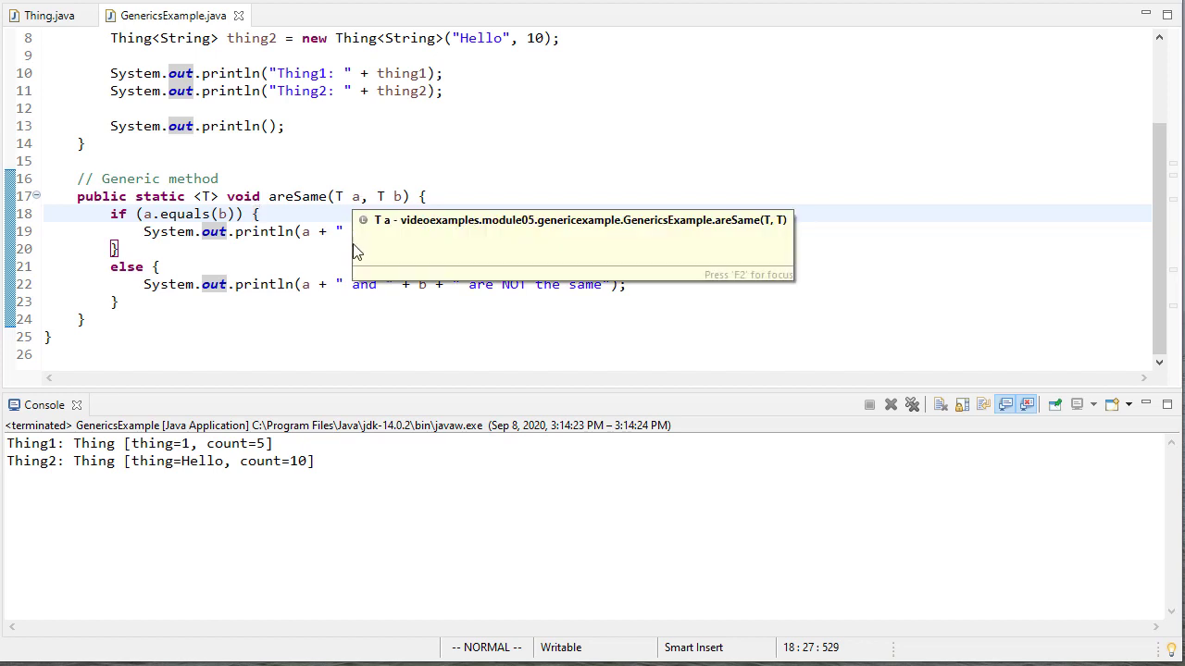
mouse_move(357, 136)
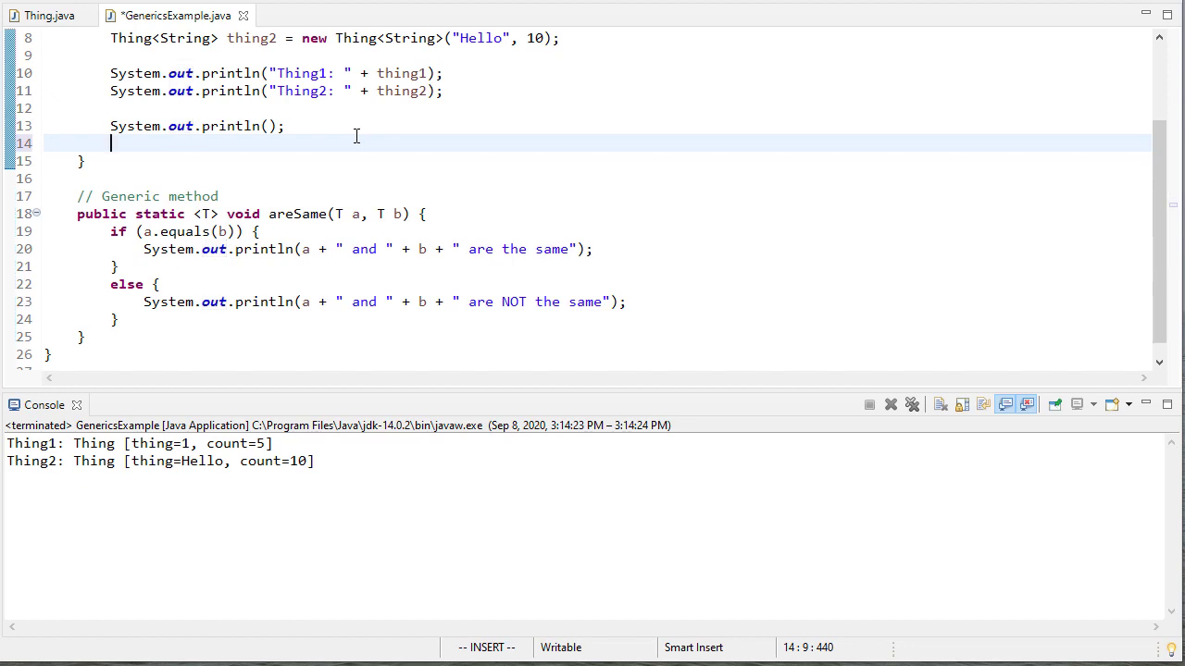
Print "areSame testing:" and call areSame on (1, 2), (5, 5), ("Hello", "World!"), ("CGCC", "CGCC")
text(System.out.println("areSame testing:");)
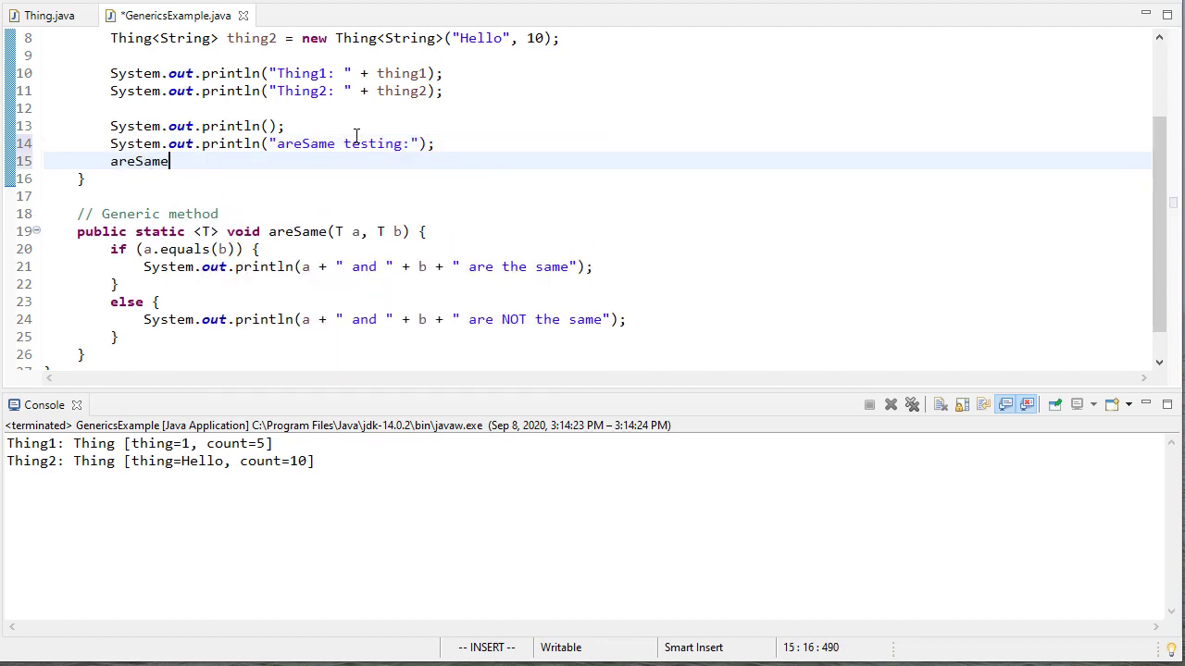
text((1, 2);)
text(areSame(")
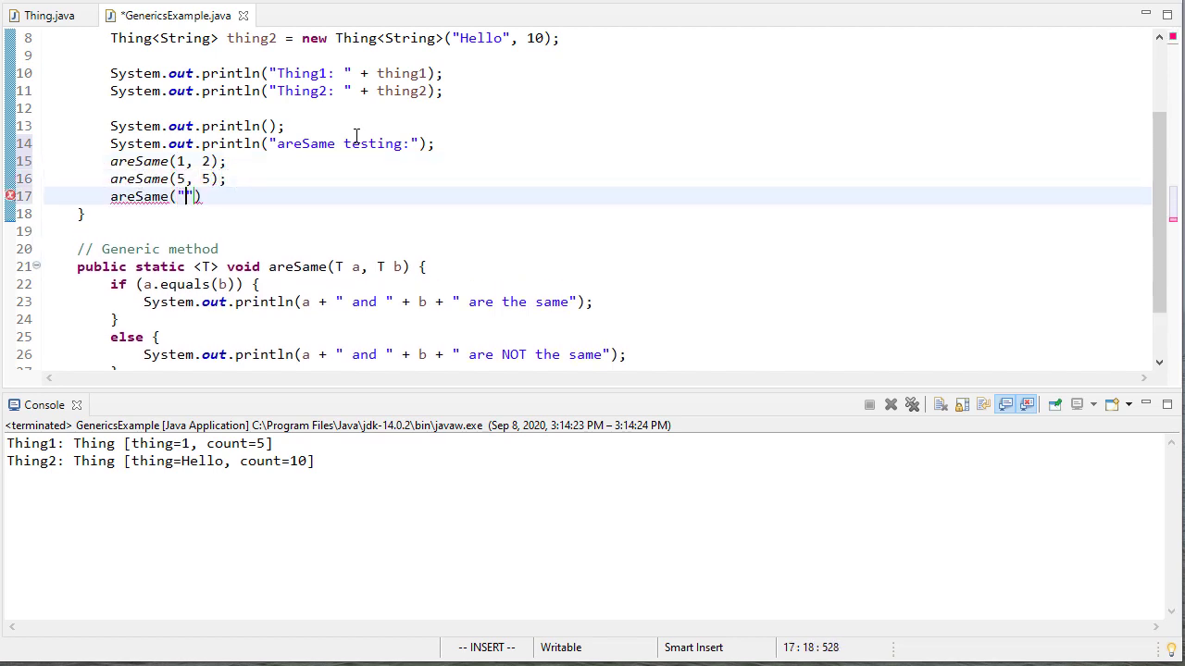
text(Hello", "World!)
text(areS)
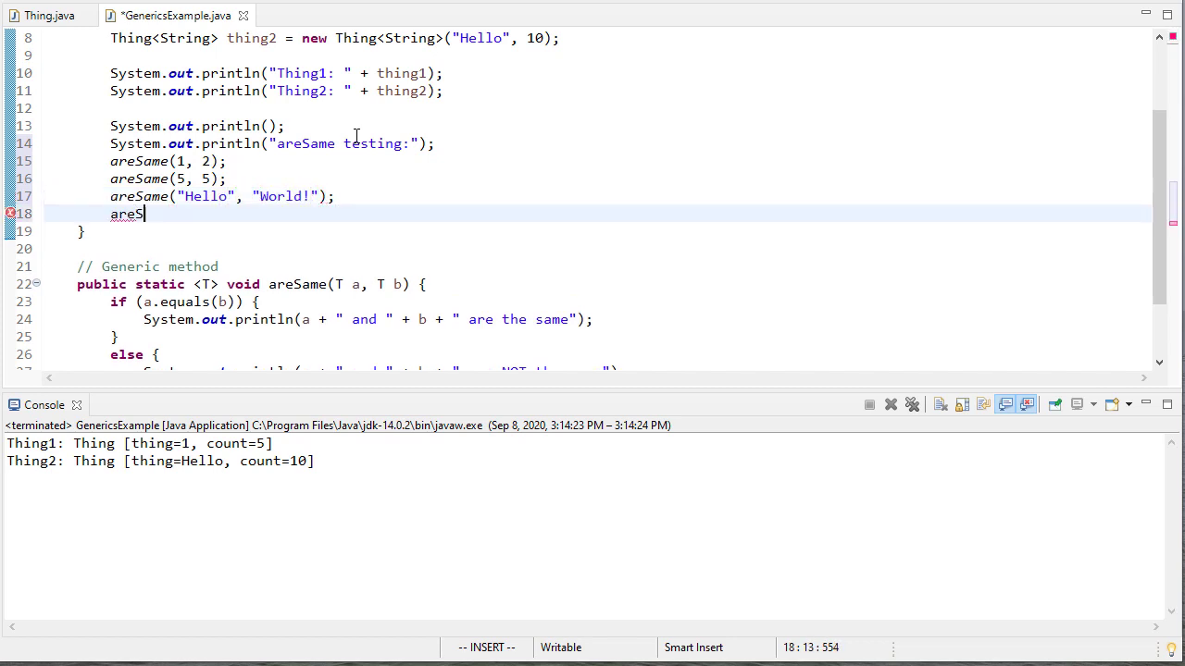
text(ame("CGCC")
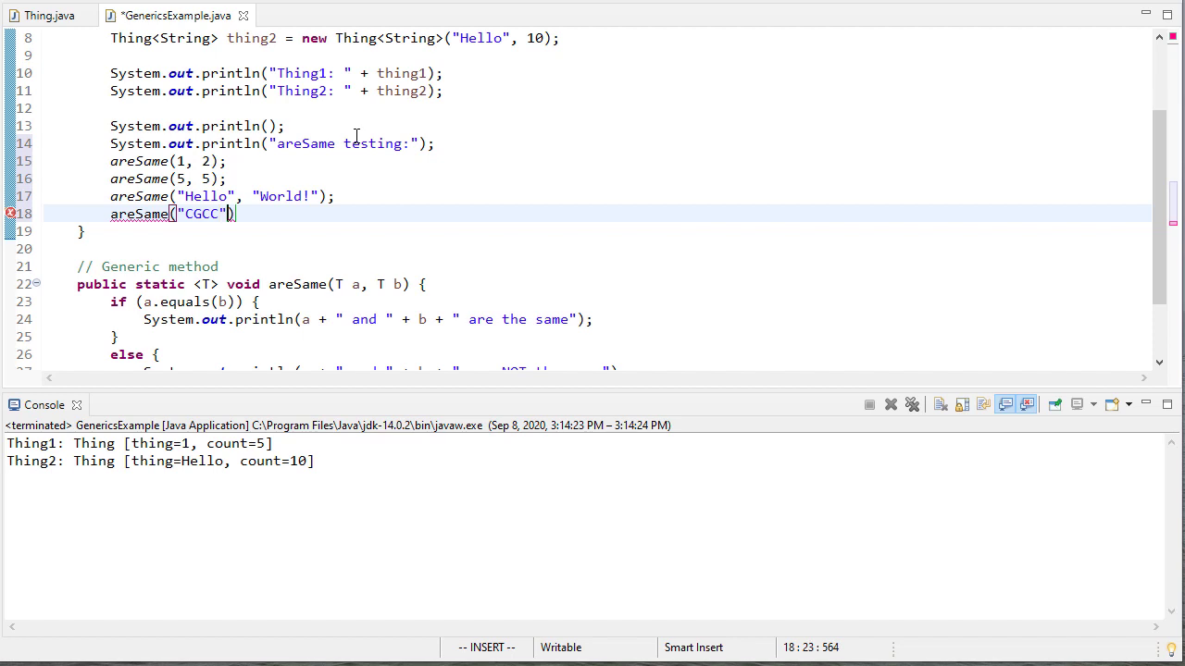
text(, "CGCC")
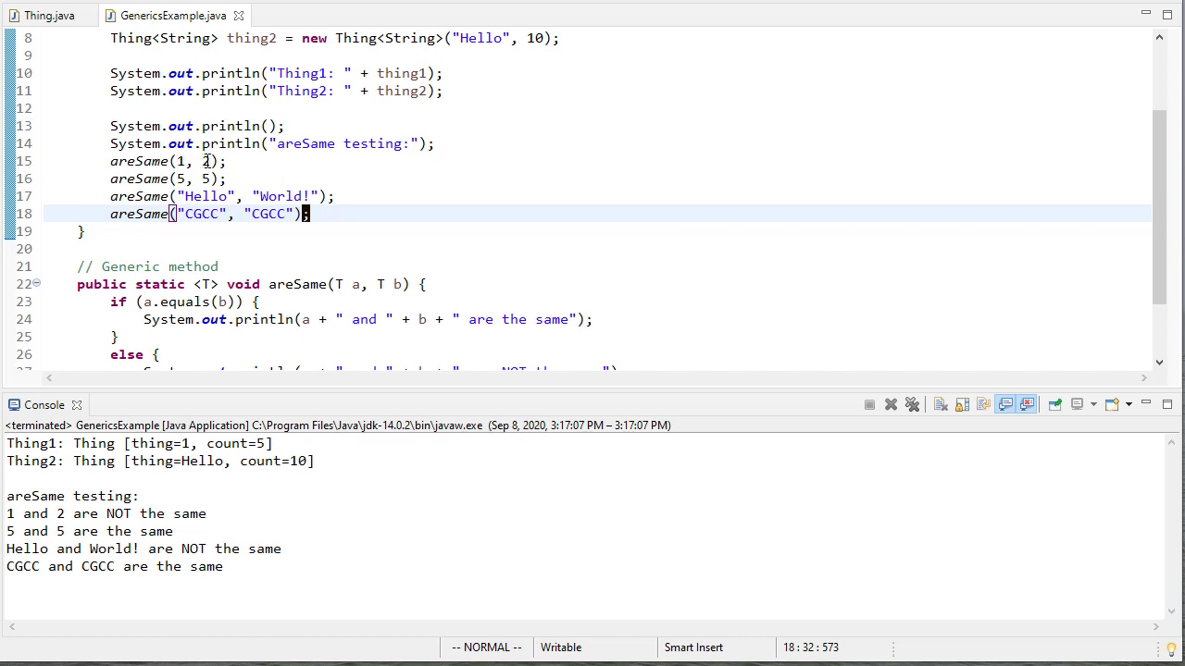
mouse_move(380, 283)
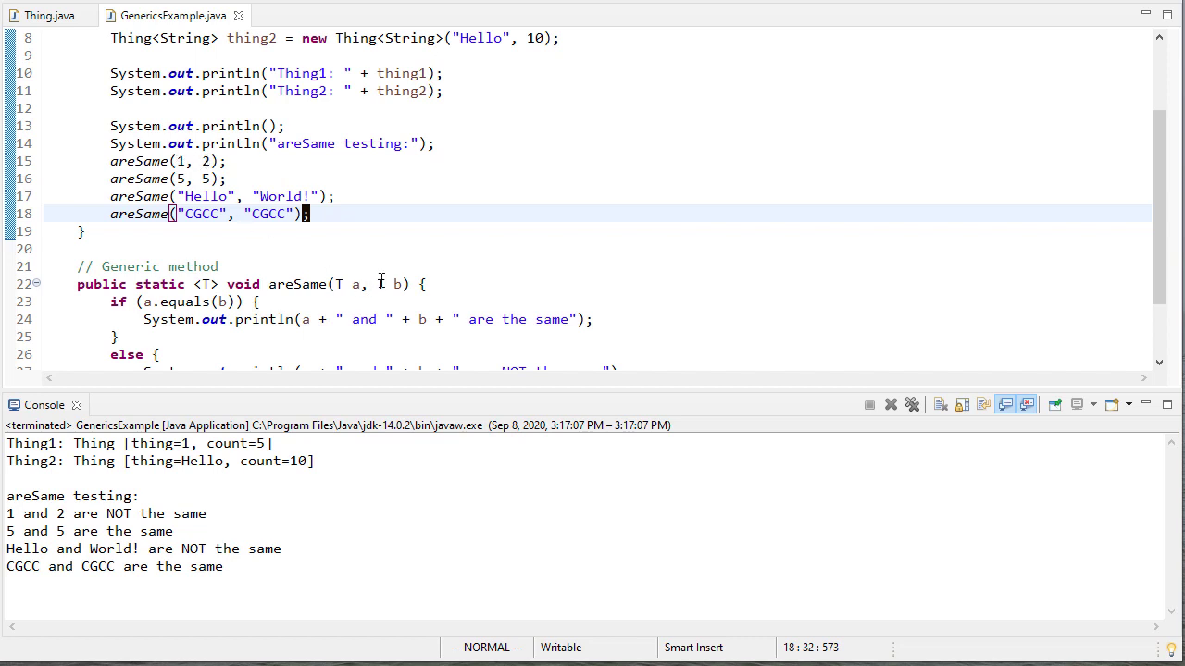
mouse_move(379, 284)
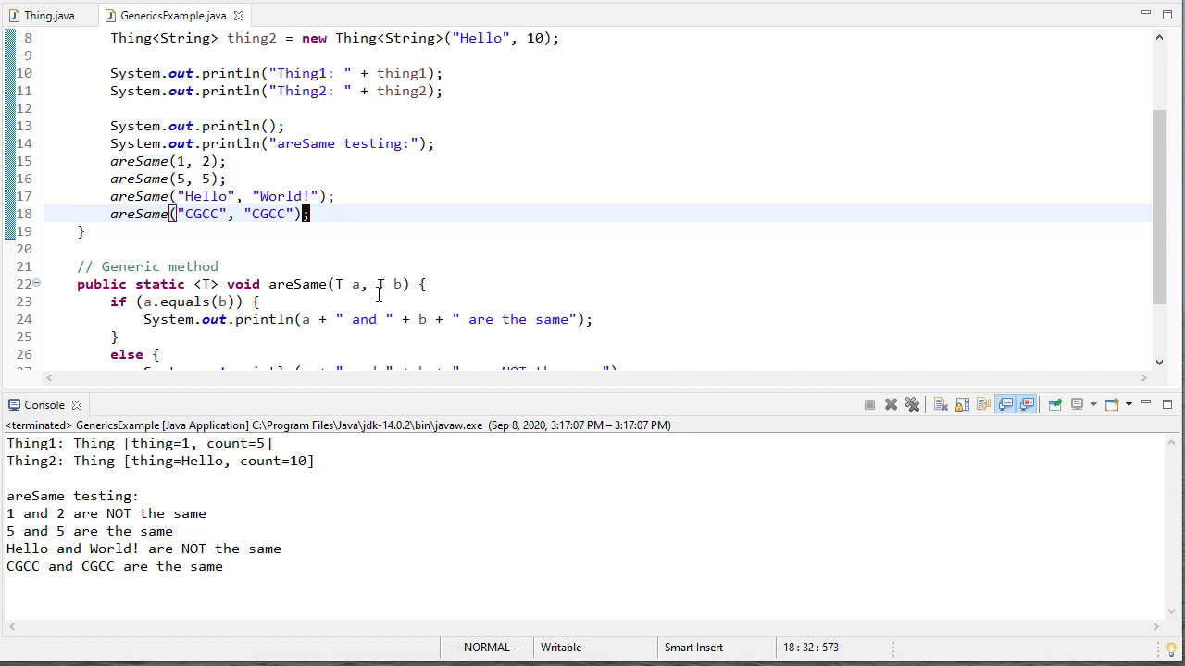